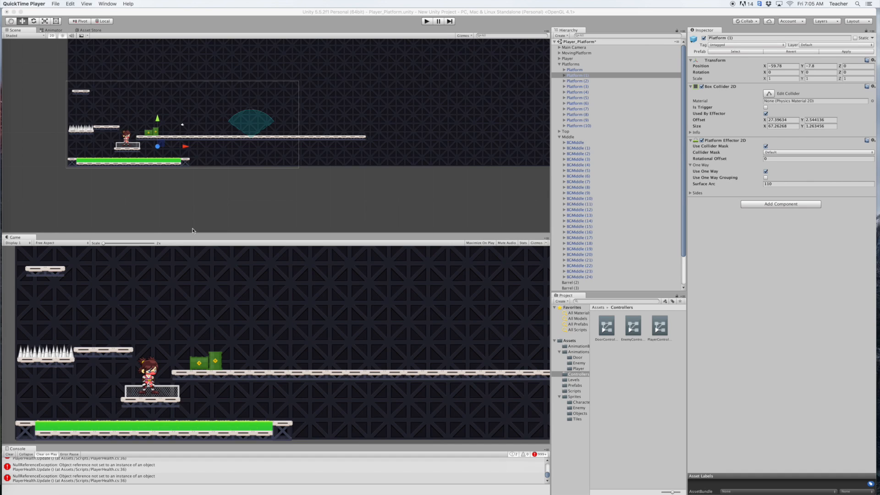
{"action": "mouse_move", "coordinate": [193, 227]}
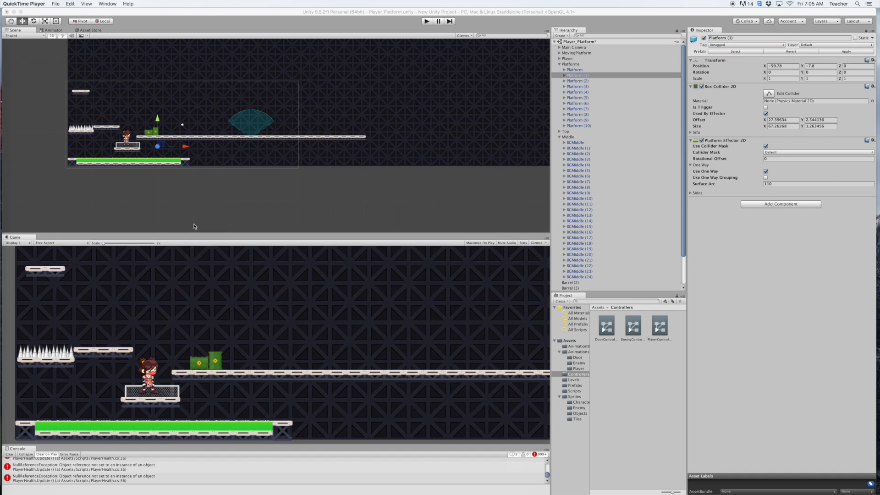
{"action": "mouse_move", "coordinate": [253, 170]}
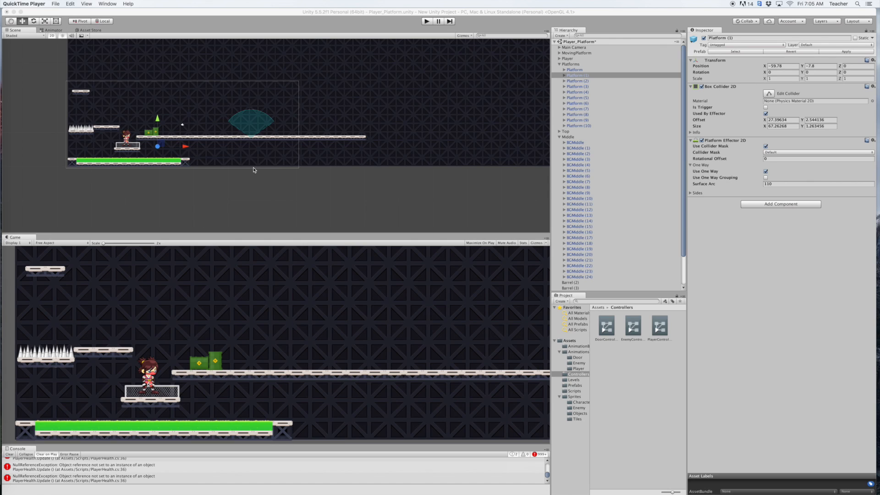
{"action": "mouse_move", "coordinate": [272, 161]}
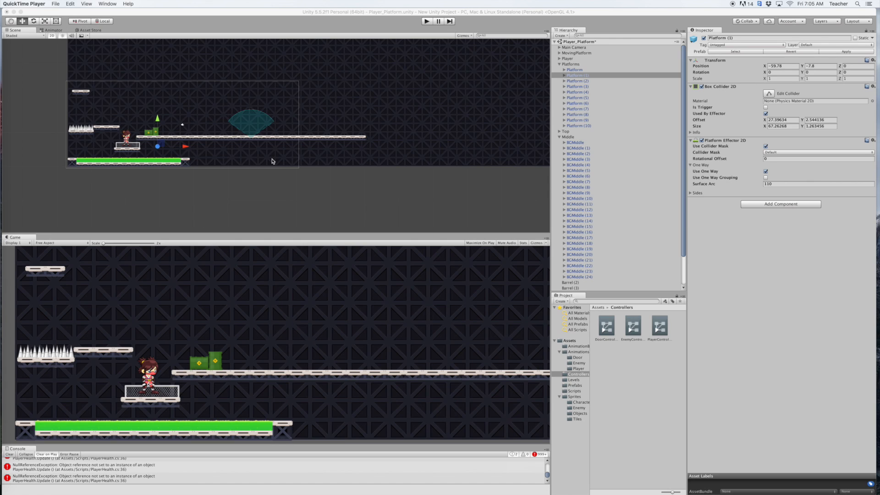
{"action": "mouse_move", "coordinate": [324, 123]}
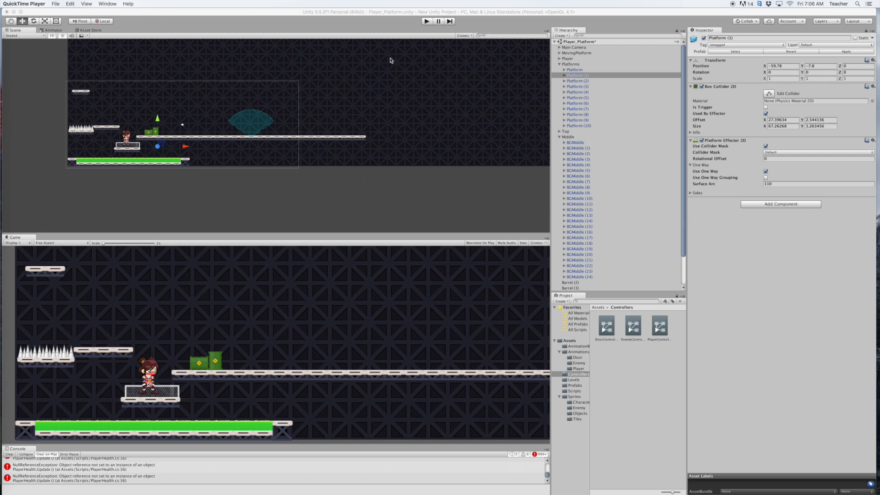
Select Main Camera and show the Camera Follow component's options menu.
{"action": "left_click", "coordinate": [438, 21]}
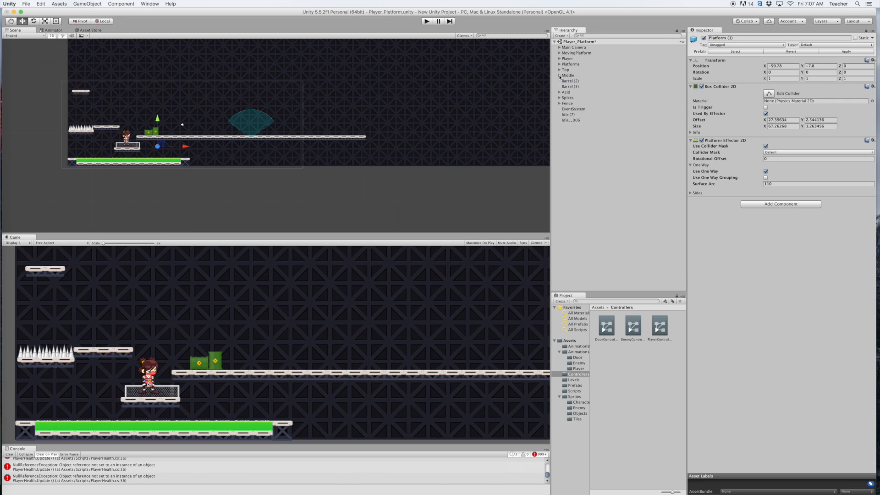
{"action": "left_click", "coordinate": [574, 47]}
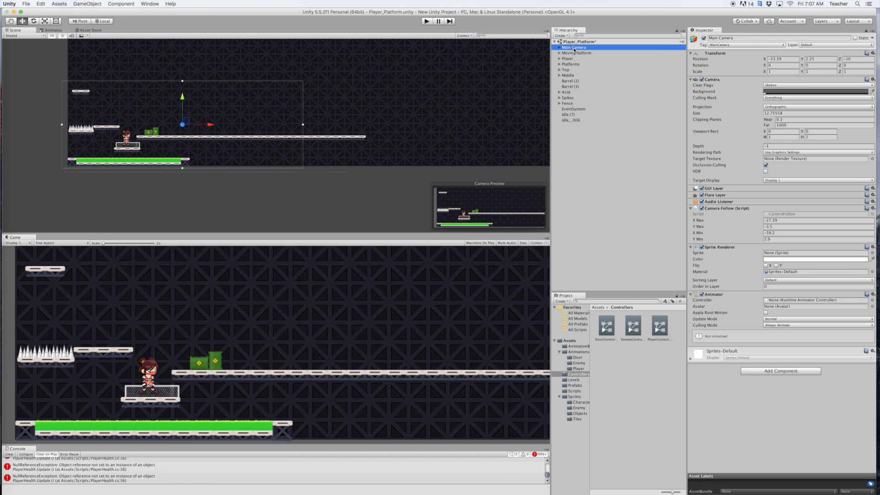
{"action": "mouse_move", "coordinate": [731, 219]}
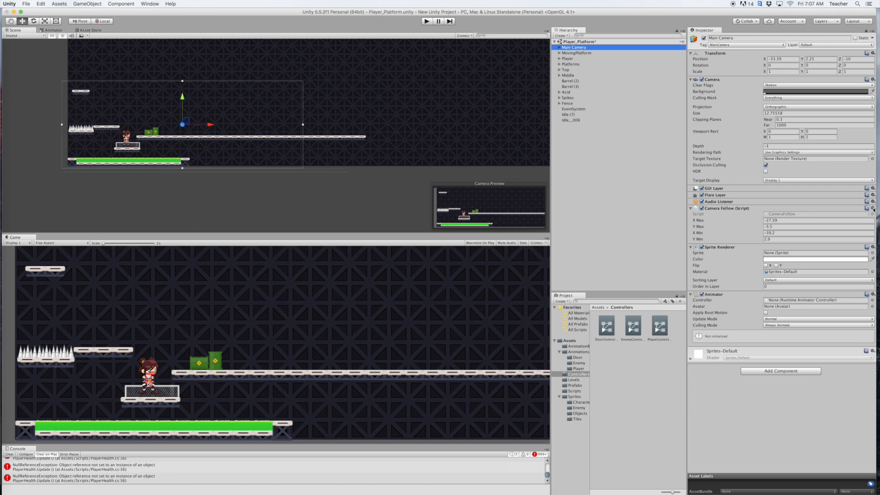
{"action": "left_click", "coordinate": [872, 208]}
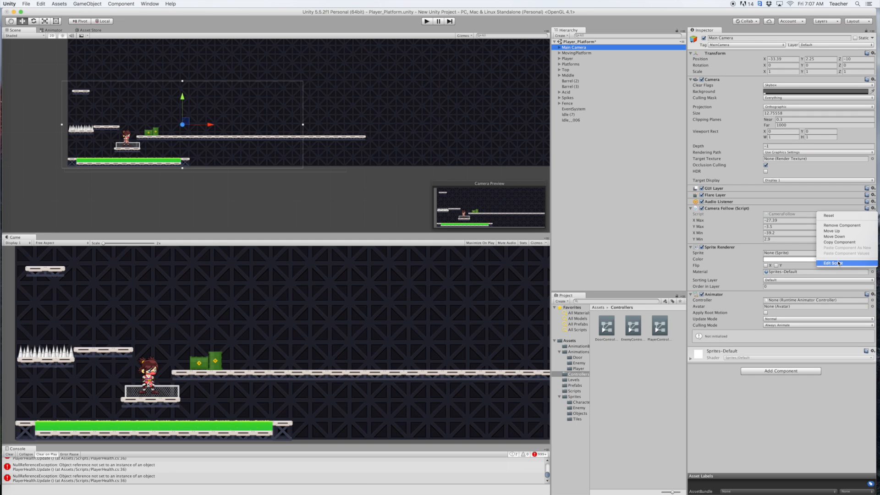
Edit Script to view CameraFollow.cs with its xMax/yMax/xMin/yMin fields in MonoDevelop.
{"action": "left_click", "coordinate": [835, 263]}
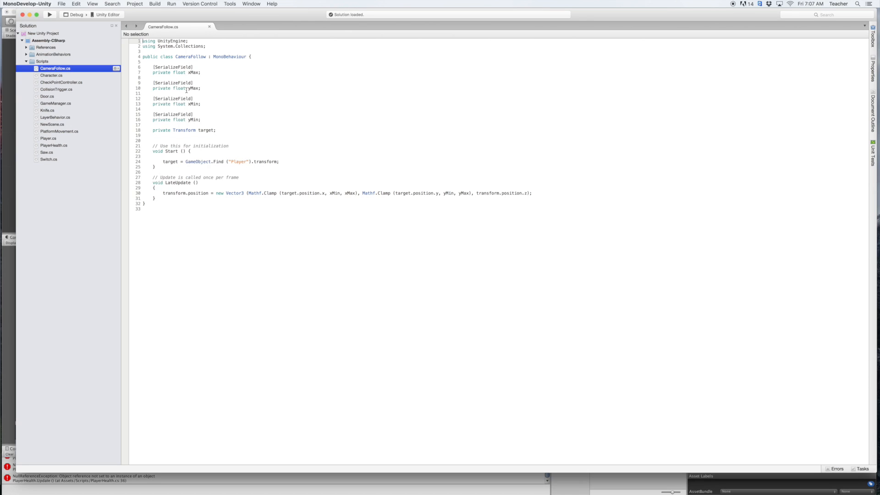
{"action": "mouse_move", "coordinate": [173, 83]}
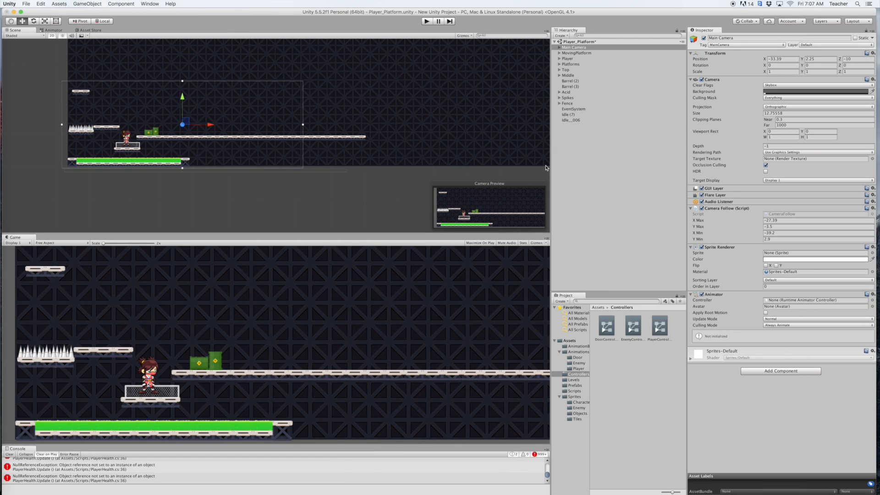
{"action": "mouse_move", "coordinate": [446, 169]}
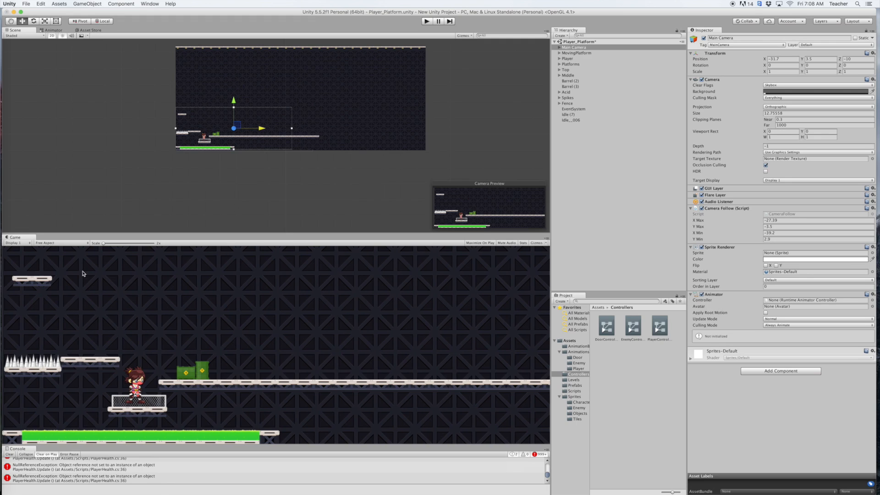
{"action": "mouse_move", "coordinate": [42, 325]}
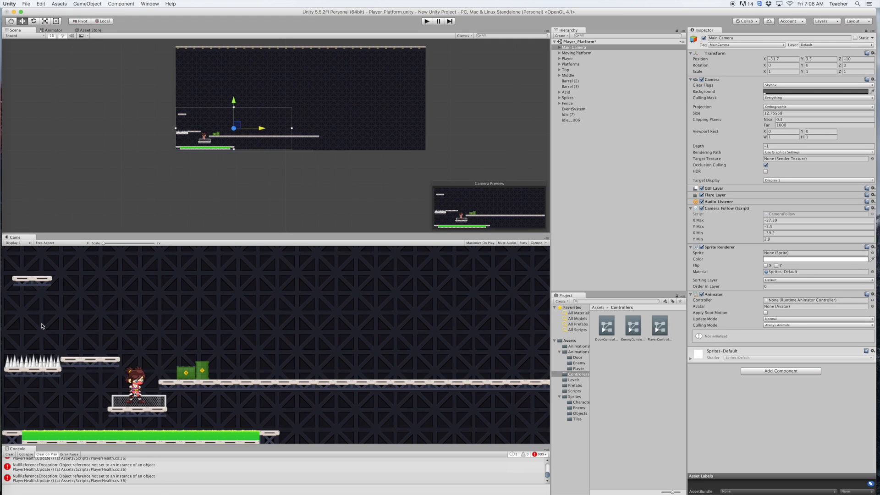
{"action": "mouse_move", "coordinate": [199, 142]}
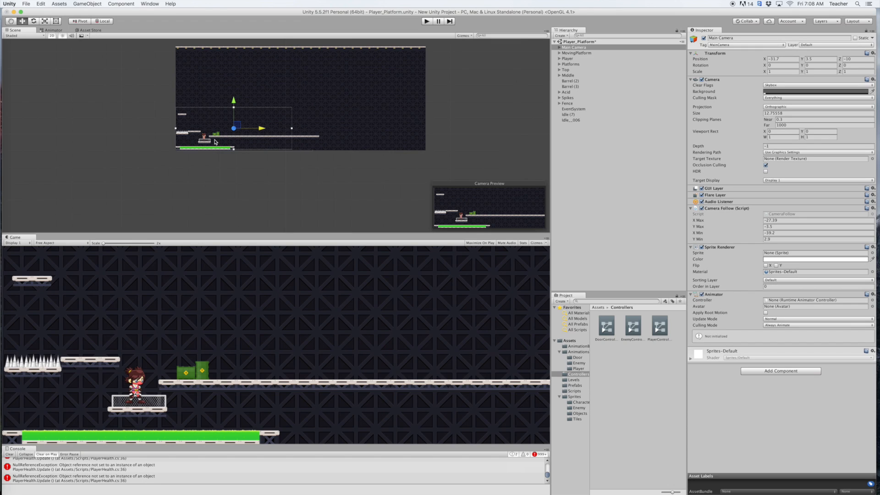
{"action": "mouse_move", "coordinate": [217, 143]}
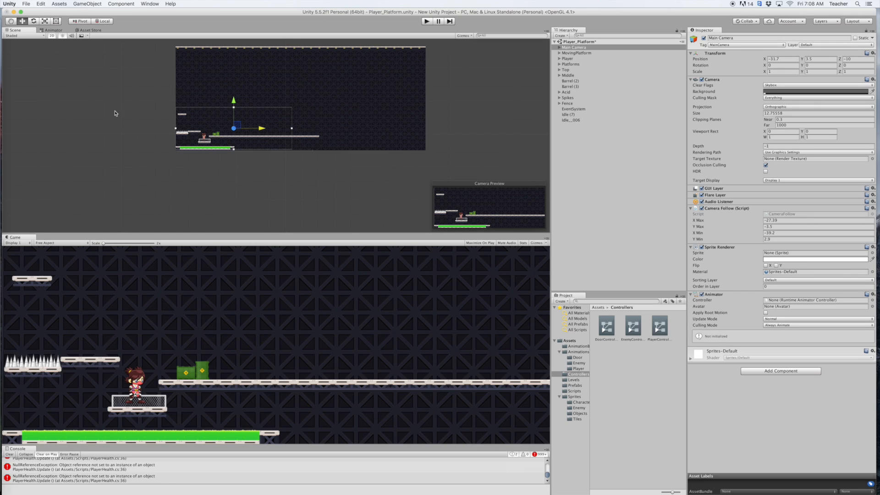
{"action": "mouse_move", "coordinate": [112, 178]}
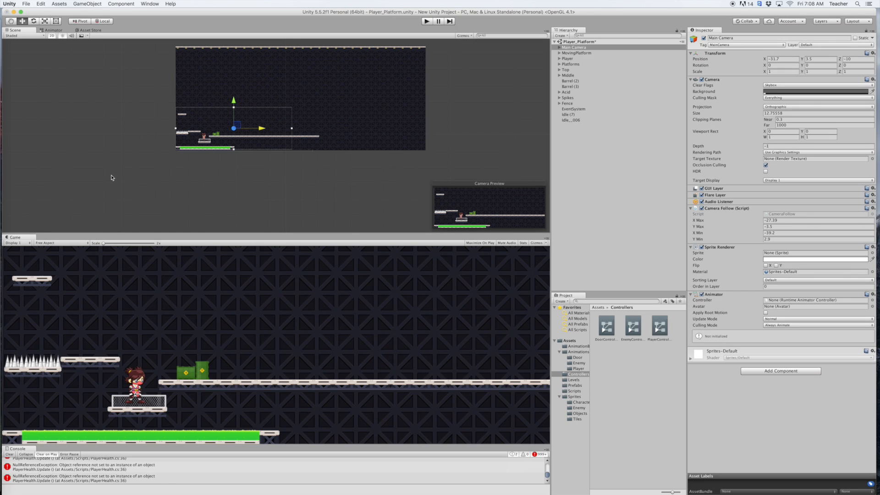
{"action": "mouse_move", "coordinate": [106, 171]}
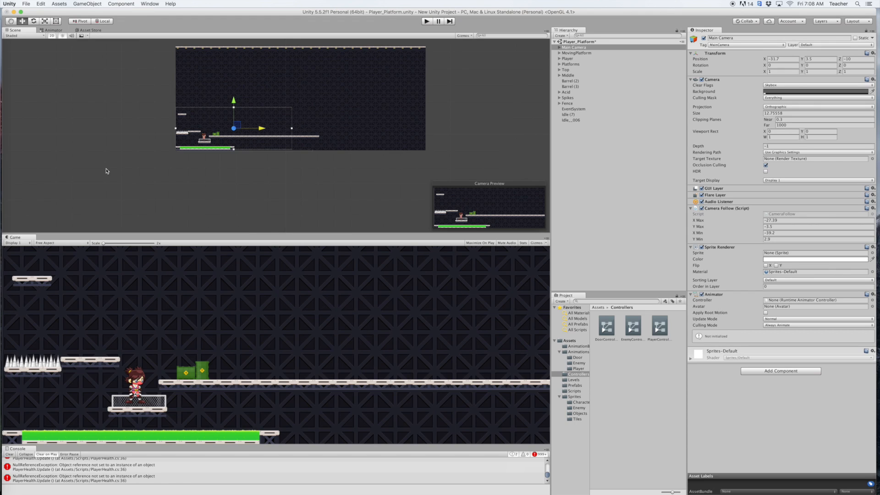
{"action": "mouse_move", "coordinate": [202, 167]}
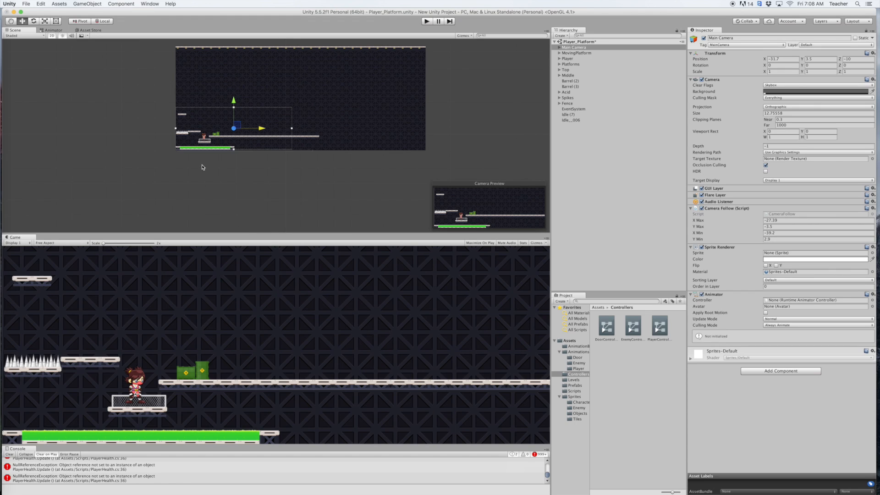
{"action": "mouse_move", "coordinate": [225, 134]}
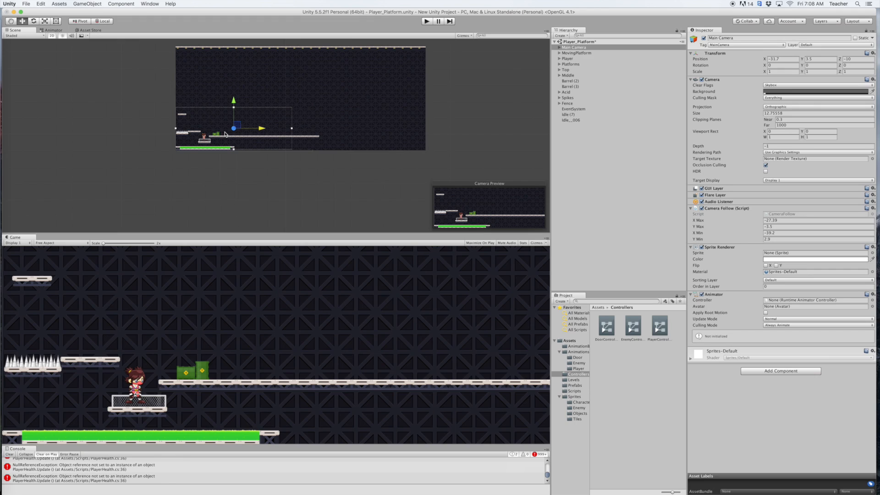
{"action": "mouse_move", "coordinate": [221, 137]}
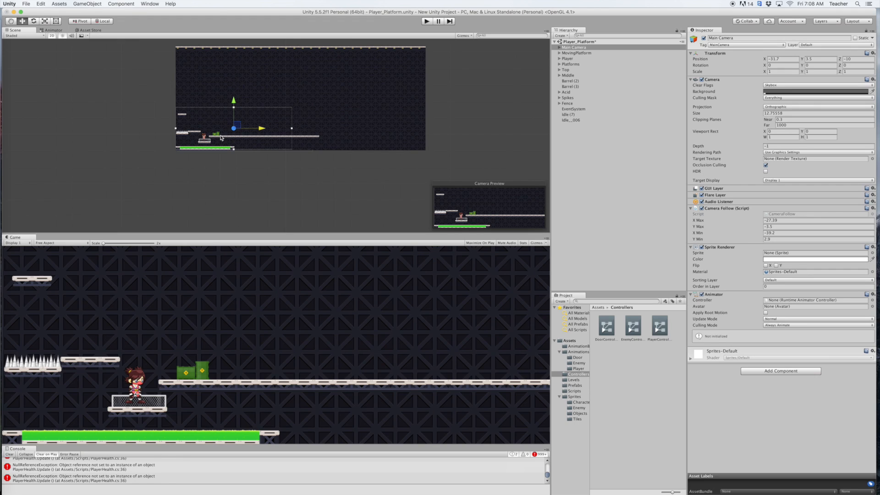
{"action": "mouse_move", "coordinate": [315, 132]}
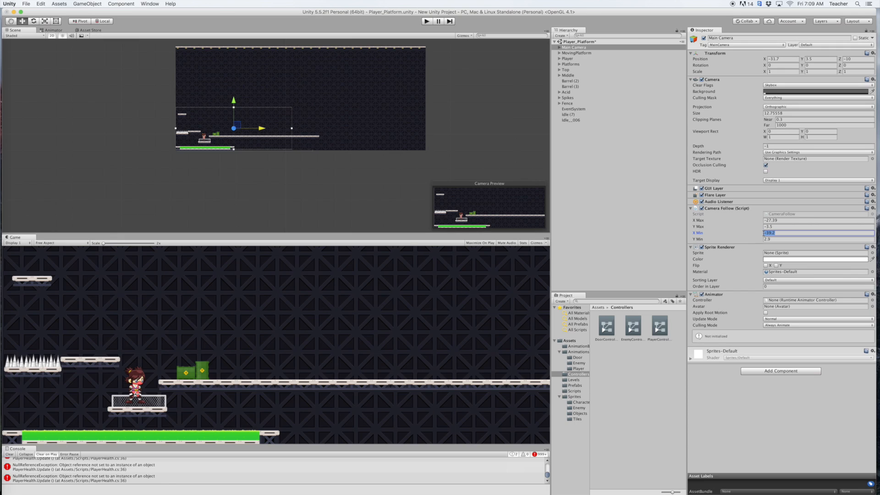
Set Camera Follow X Min to -31.7, the camera's position at the level's left end.
{"action": "type", "text": "-31.7"}
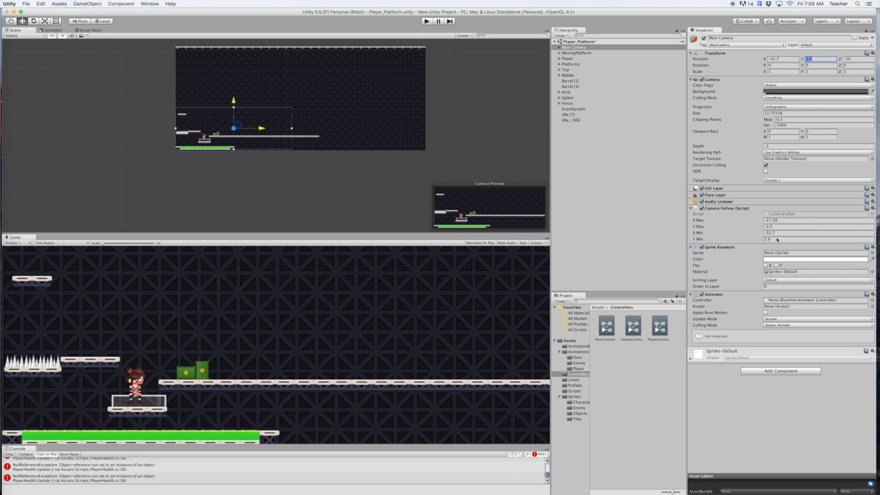
{"action": "left_click", "coordinate": [814, 239]}
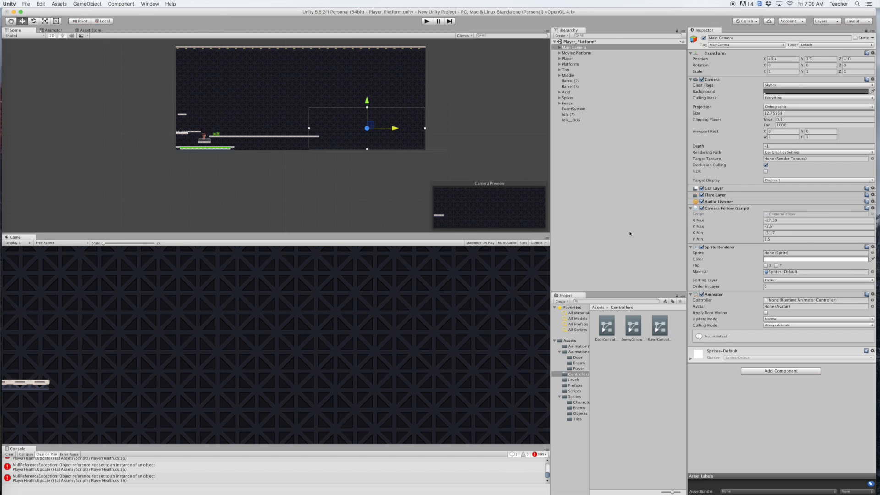
Set X Max to 49.4 and read the camera's Y position of 40.5 for Y Max.
{"action": "left_click", "coordinate": [780, 58]}
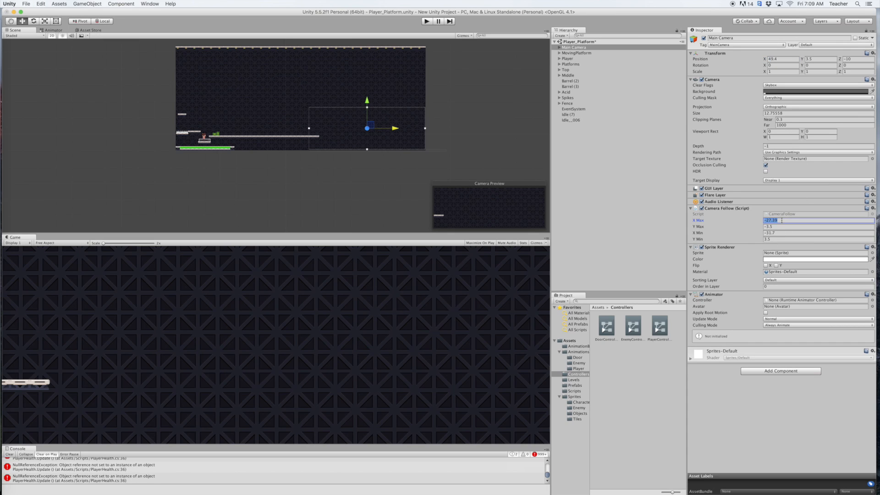
{"action": "type", "text": "49.4"}
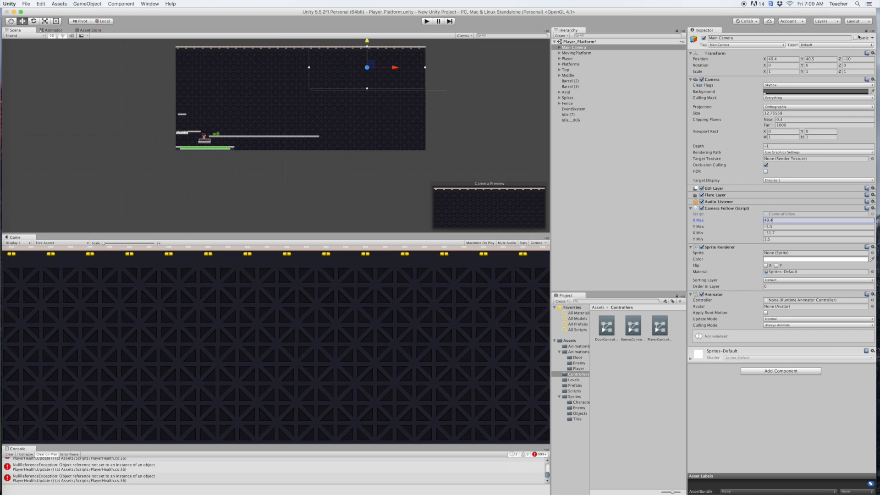
{"action": "left_click", "coordinate": [819, 59]}
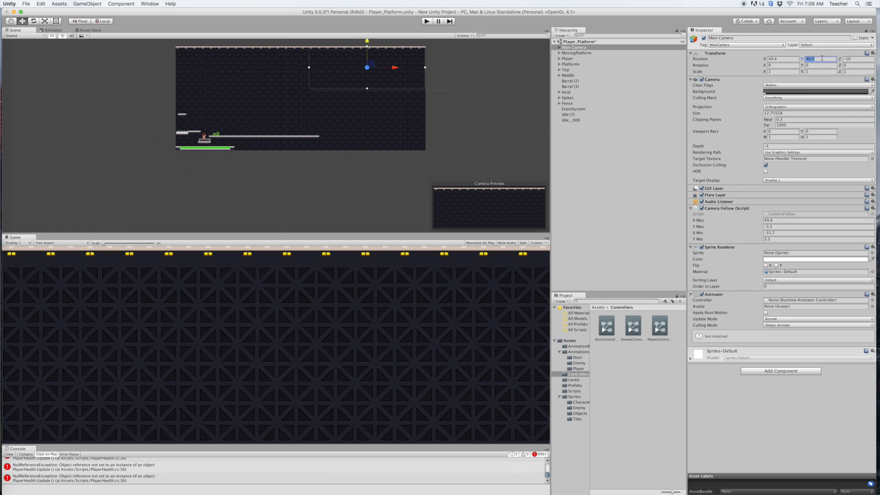
{"action": "mouse_move", "coordinate": [779, 228]}
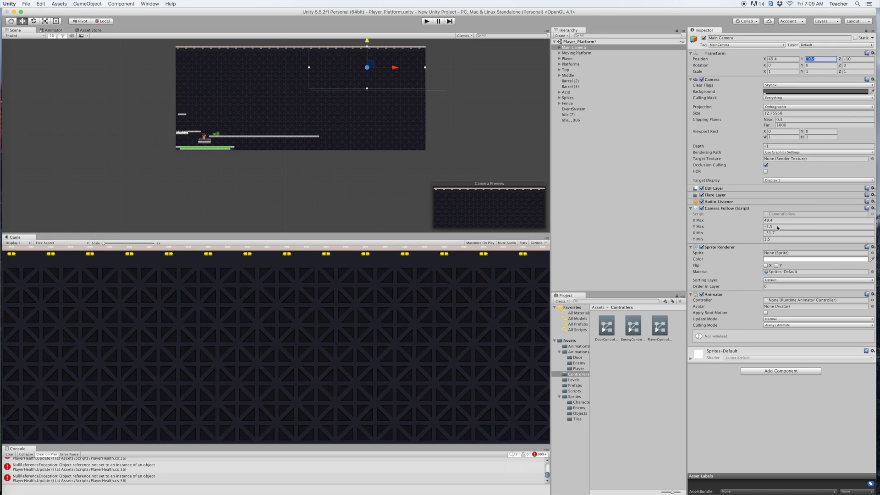
{"action": "left_click", "coordinate": [816, 226]}
{"action": "type", "text": "40.5"}
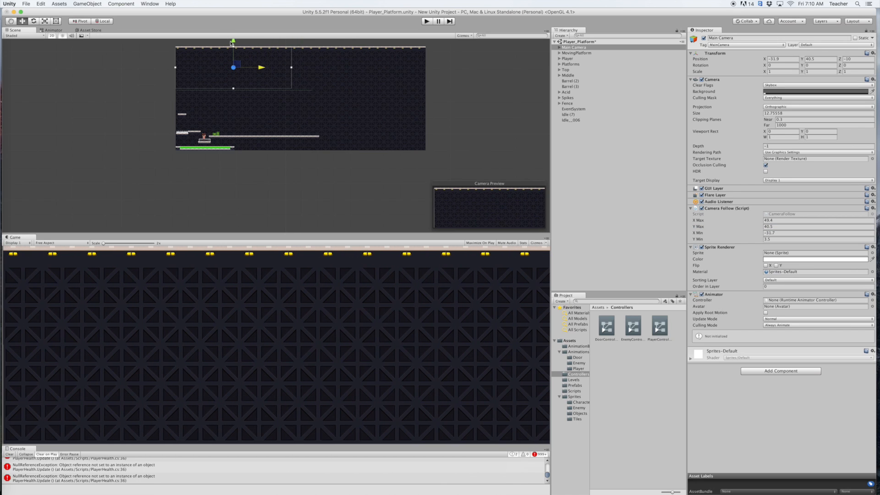
Move the camera back over the player, play a test run of the level, and stop it.
{"action": "left_click", "coordinate": [426, 21]}
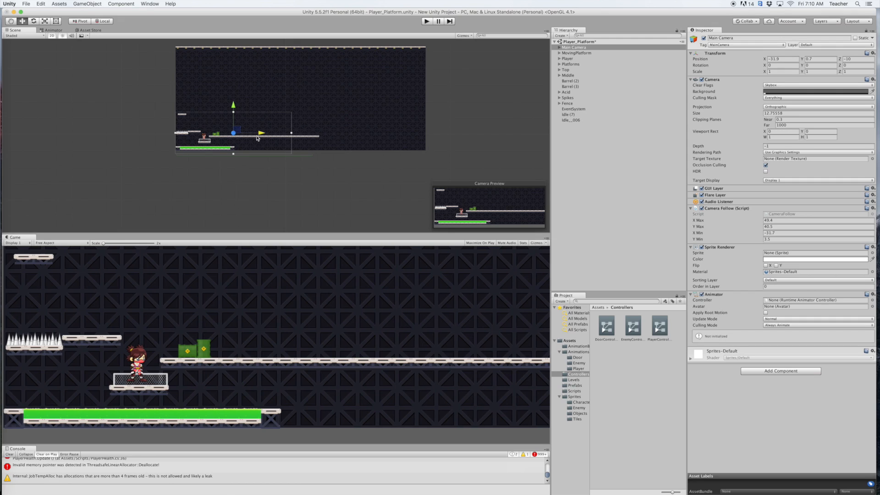
{"action": "mouse_move", "coordinate": [193, 307]}
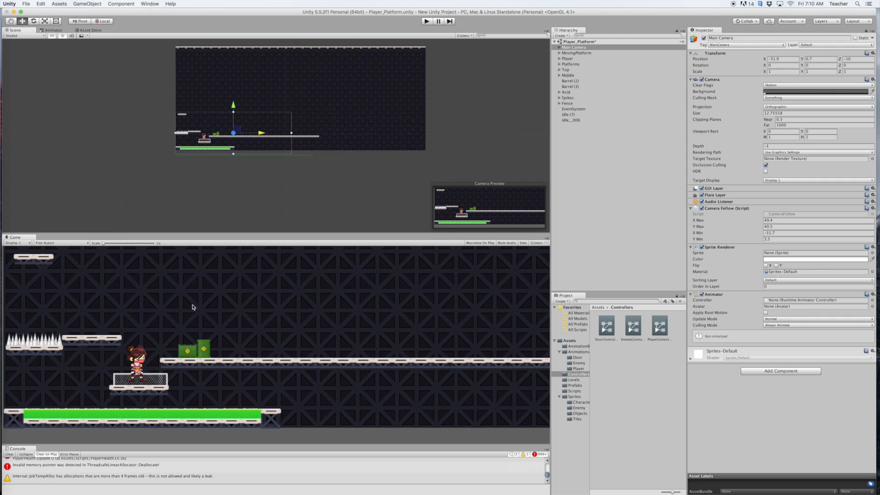
{"action": "mouse_move", "coordinate": [312, 251]}
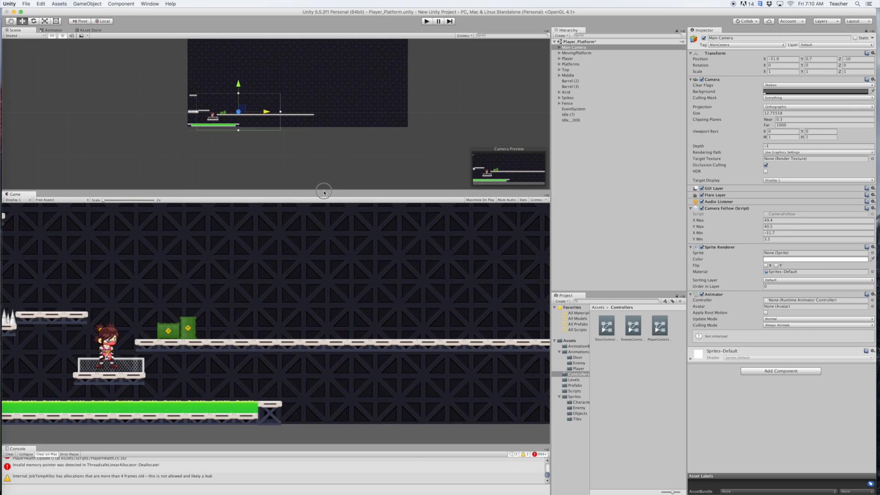
{"action": "mouse_move", "coordinate": [551, 259]}
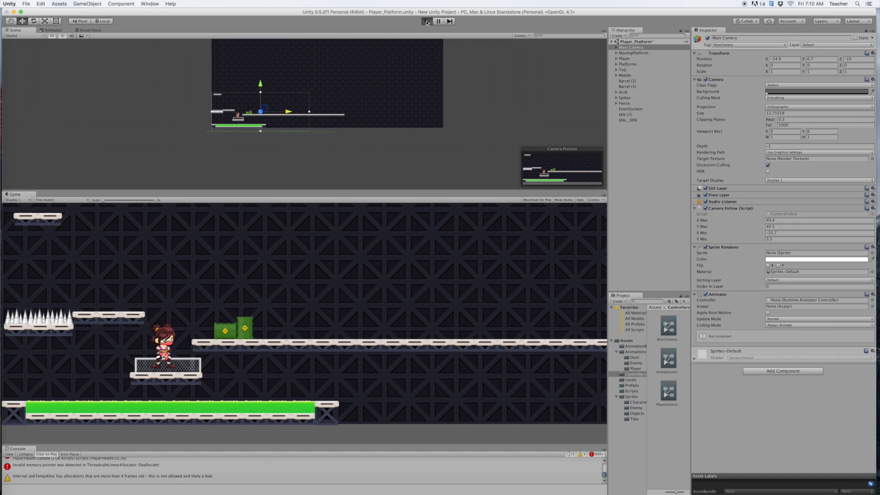
{"action": "left_click", "coordinate": [426, 21]}
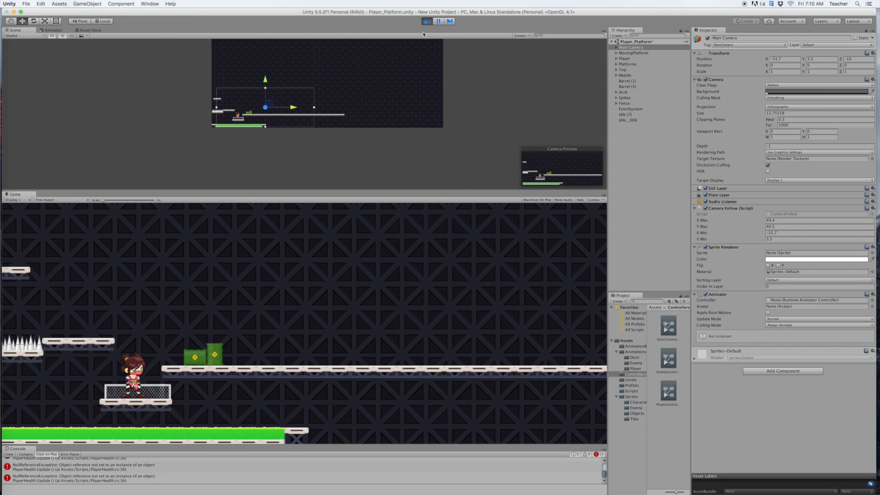